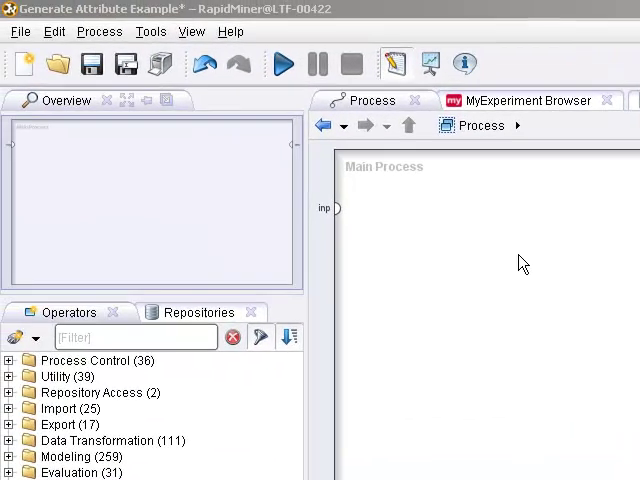
{"action": "mouse_move", "coordinate": [210, 292]}
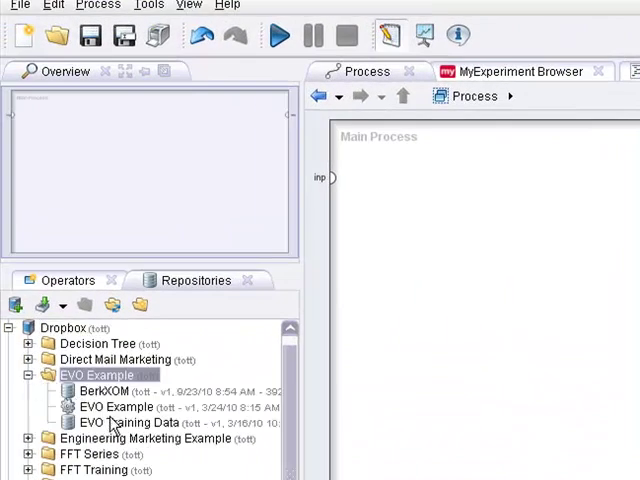
Drag EVO Training Data from the EVO Example repository folder onto the Main Process canvas
{"action": "left_click_drag", "start_coordinate": [128, 422], "coordinate": [440, 190]}
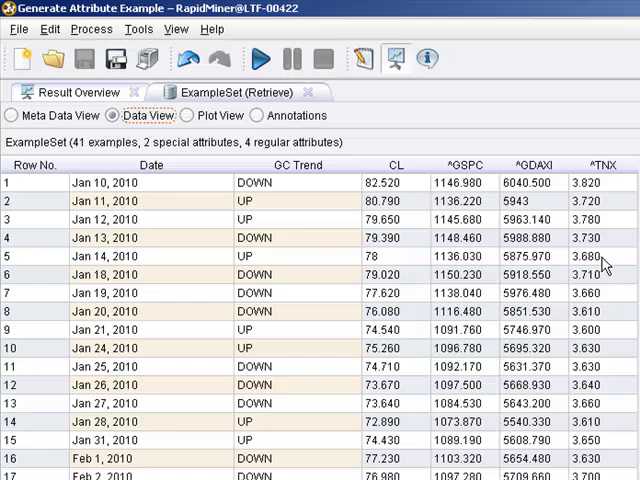
{"action": "mouse_move", "coordinate": [608, 264]}
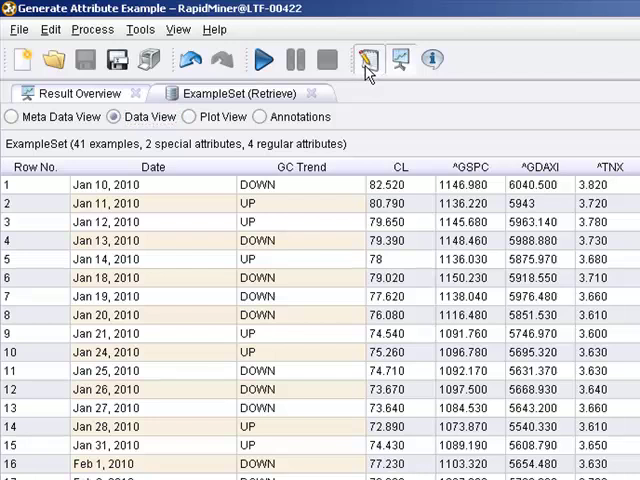
In Design view, find Generate Attributes via 'generate at' and chain it after Retrieve
{"action": "left_click", "coordinate": [368, 58]}
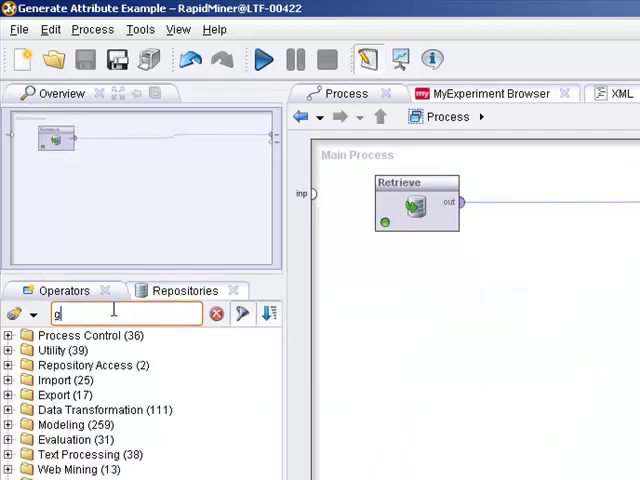
{"action": "type", "text": "enerate at"}
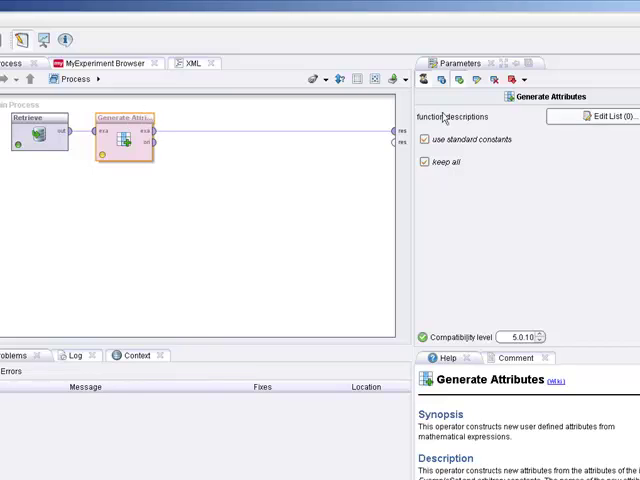
{"action": "left_click", "coordinate": [592, 116]}
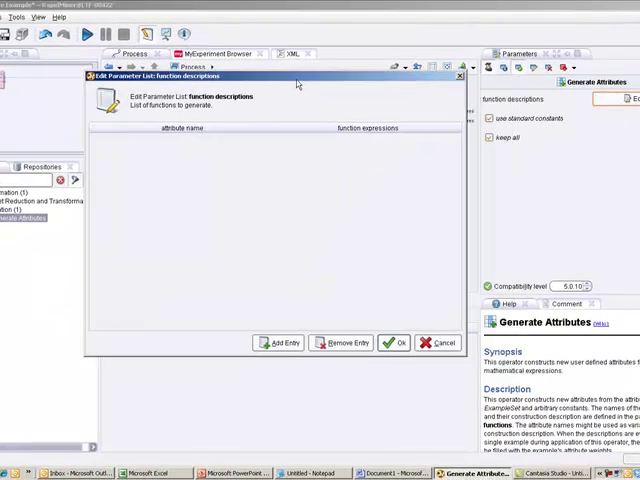
{"action": "left_click_drag", "start_coordinate": [296, 76], "coordinate": [280, 56]}
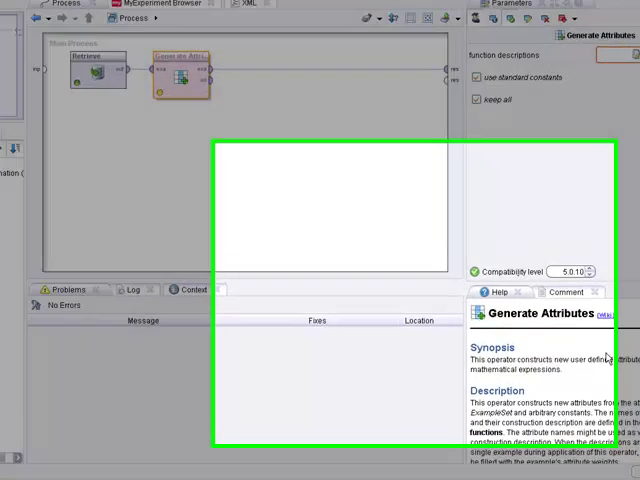
{"action": "scroll", "scroll_direction": "down", "scroll_amount": 3}
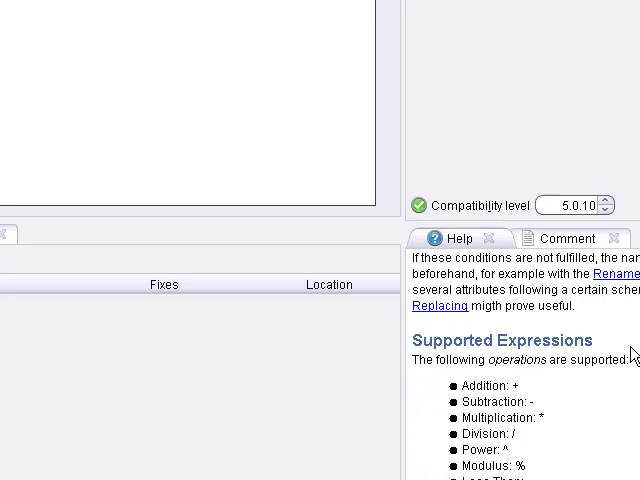
{"action": "mouse_move", "coordinate": [480, 396]}
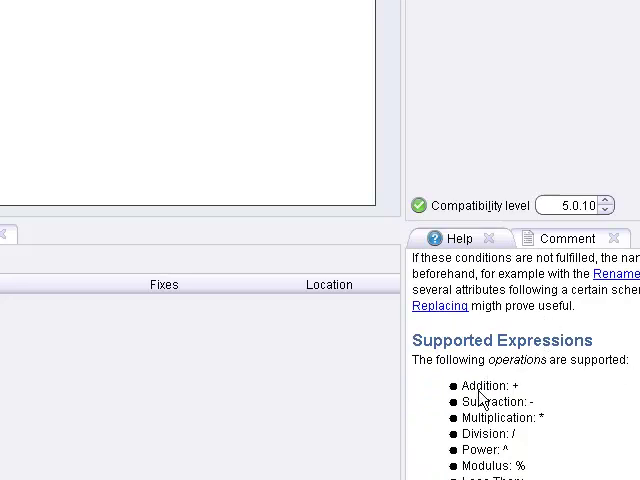
{"action": "scroll", "scroll_direction": "down", "scroll_amount": 3}
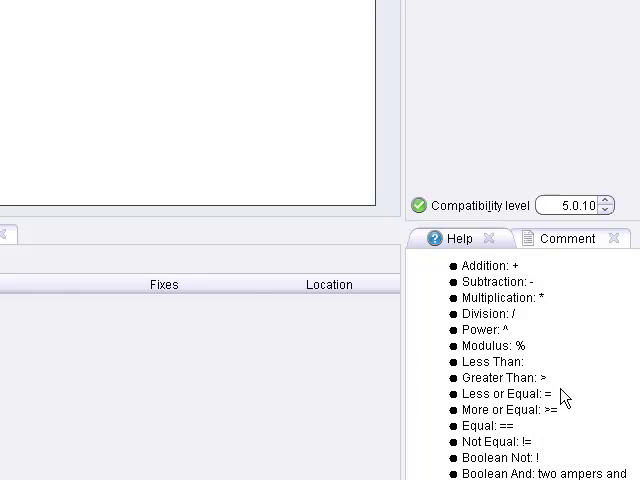
{"action": "scroll", "scroll_direction": "down", "scroll_amount": 3}
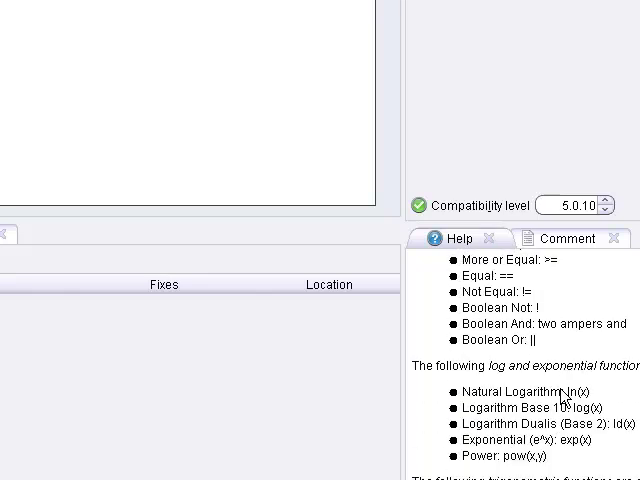
{"action": "scroll", "scroll_direction": "down", "scroll_amount": 3}
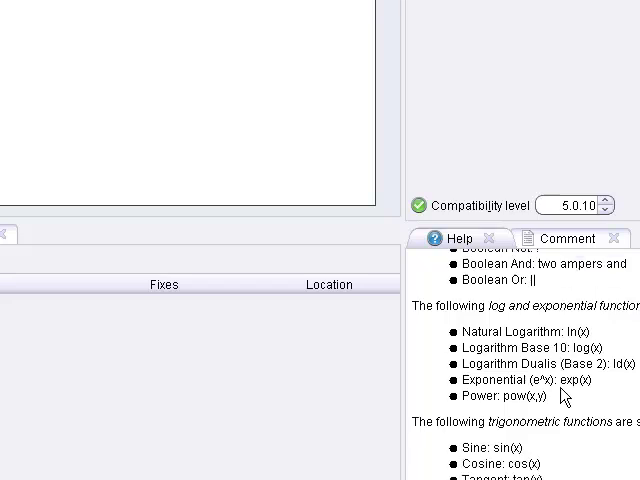
{"action": "scroll", "scroll_direction": "down", "scroll_amount": 3}
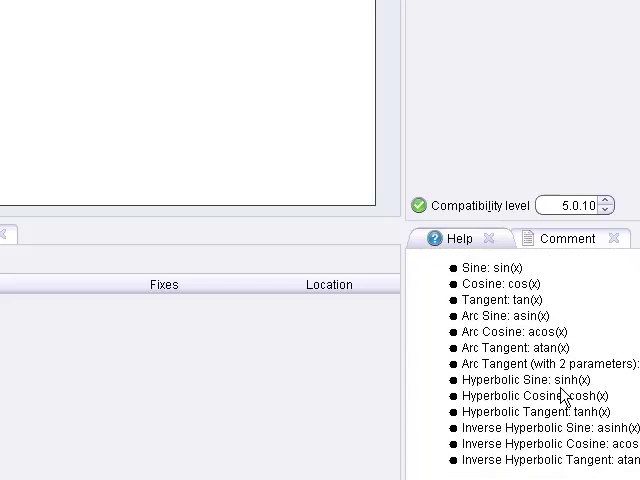
{"action": "scroll", "scroll_direction": "down", "scroll_amount": 3}
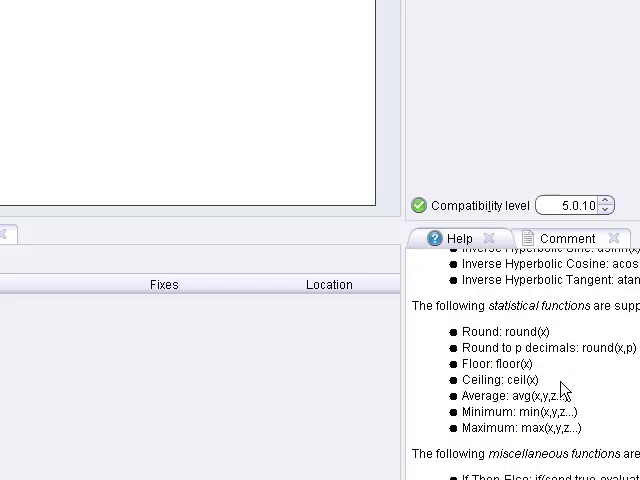
{"action": "scroll", "scroll_direction": "down", "scroll_amount": 3}
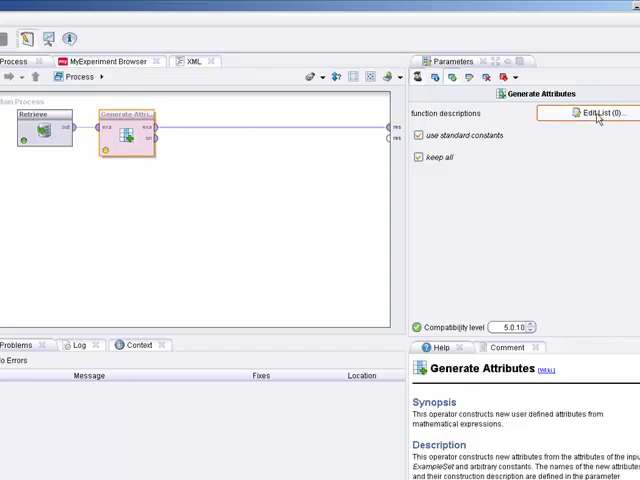
Add a function entry named Signal with expression if(CL>75,1,0) and confirm it
{"action": "left_click", "coordinate": [594, 112]}
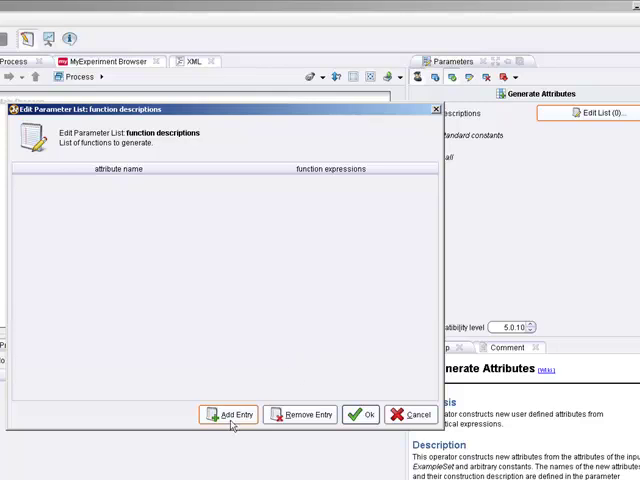
{"action": "left_click", "coordinate": [234, 414]}
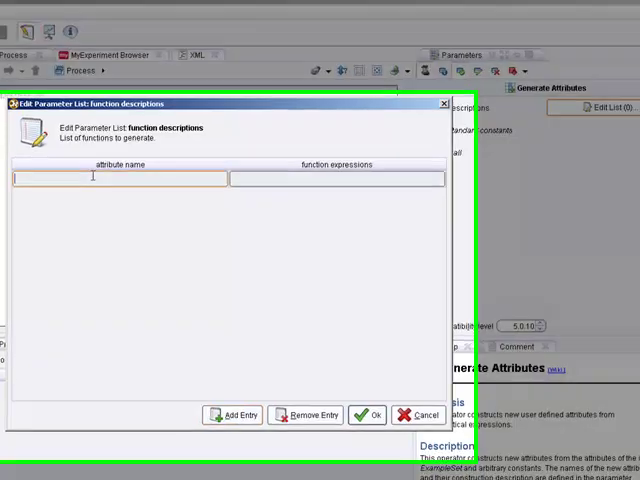
{"action": "type", "text": "s"}
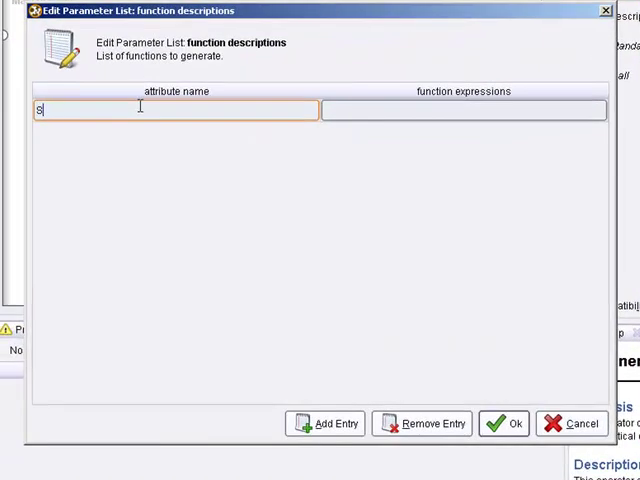
{"action": "type", "text": "ignal"}
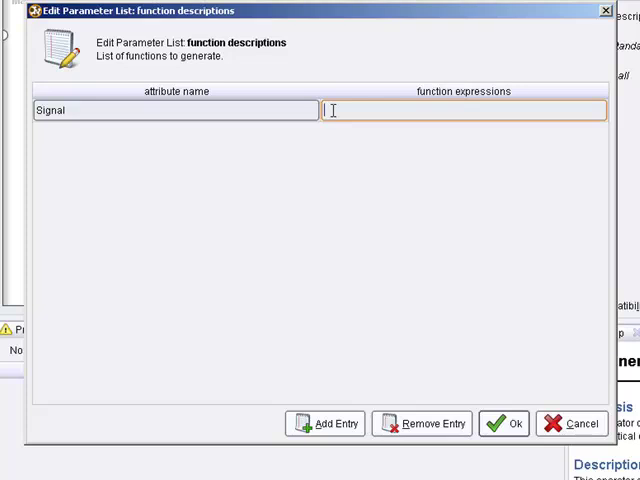
{"action": "type", "text": "if(CL"}
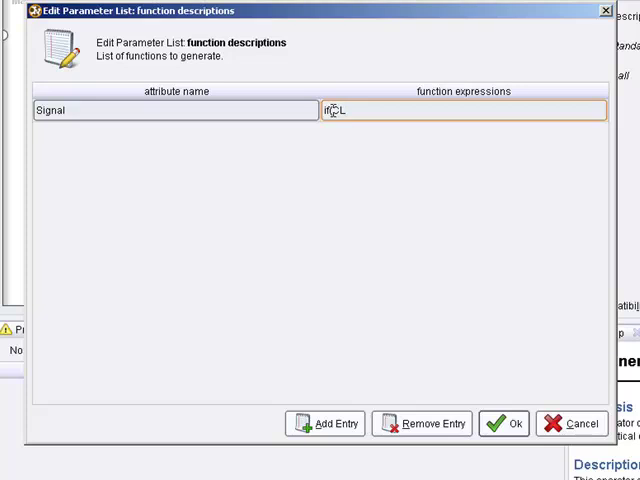
{"action": "type", "text": ">"}
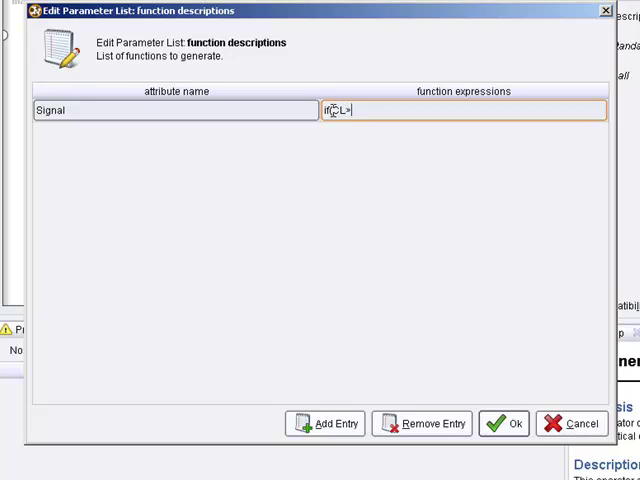
{"action": "type", "text": ">75"}
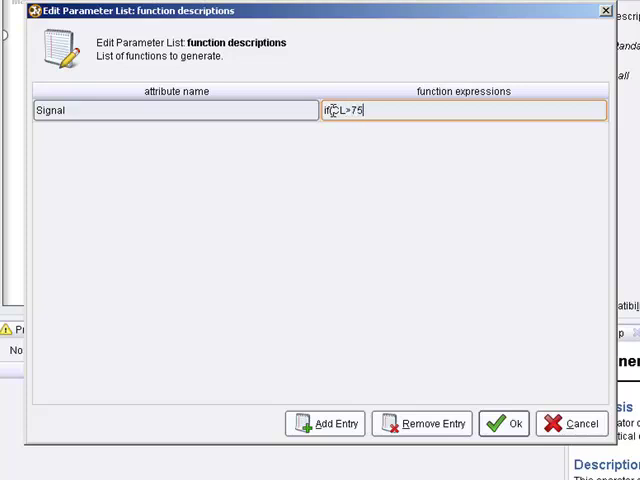
{"action": "type", "text": ","}
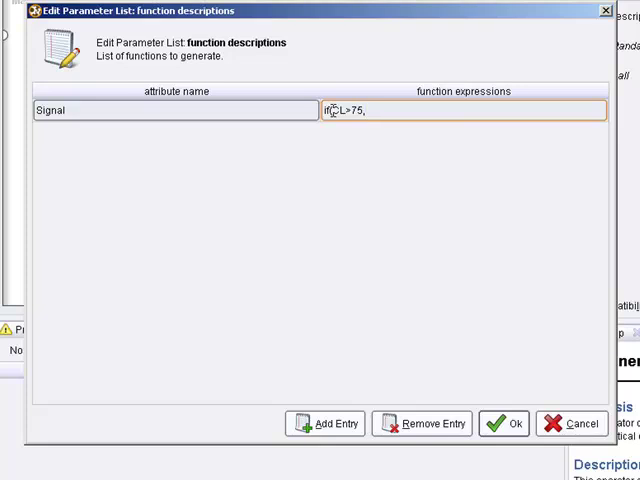
{"action": "type", "text": "1,0)"}
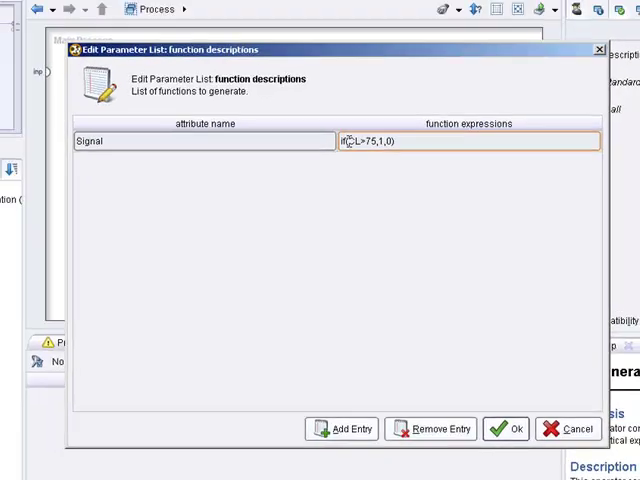
{"action": "left_click", "coordinate": [510, 428]}
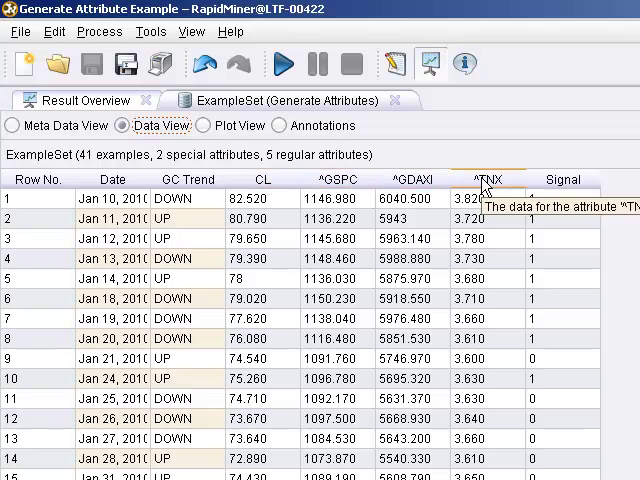
{"action": "mouse_move", "coordinate": [564, 184]}
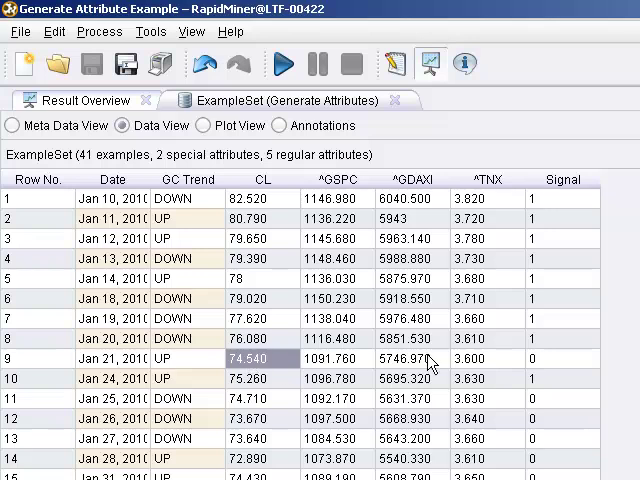
Scroll through the Data View checking Signal is 1 where CL exceeds 75, else 0
{"action": "scroll", "scroll_direction": "down", "scroll_amount": 3}
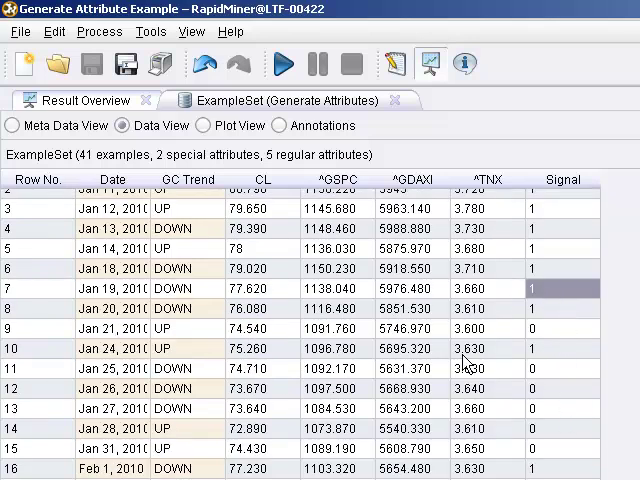
{"action": "scroll", "scroll_direction": "down", "scroll_amount": 3}
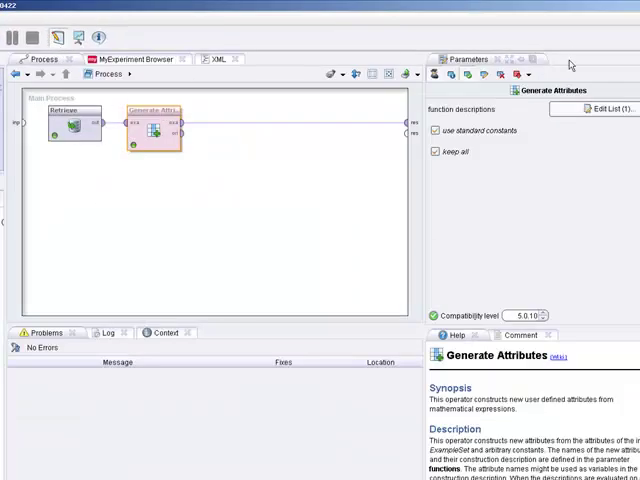
Reopen the function descriptions list showing Signal as if(CL>75,1,0)
{"action": "left_click", "coordinate": [608, 108]}
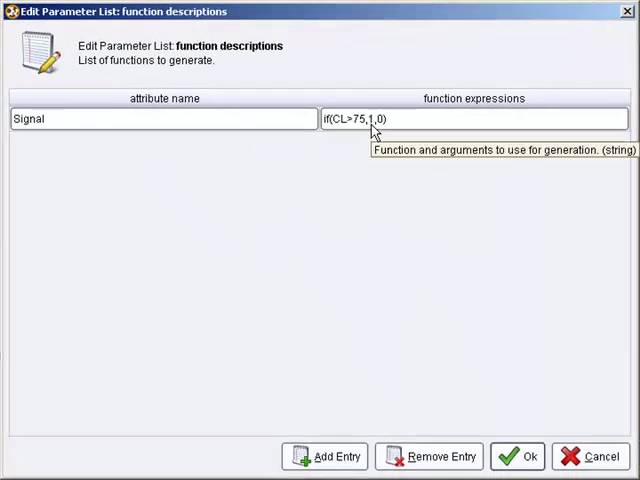
{"action": "mouse_move", "coordinate": [362, 132]}
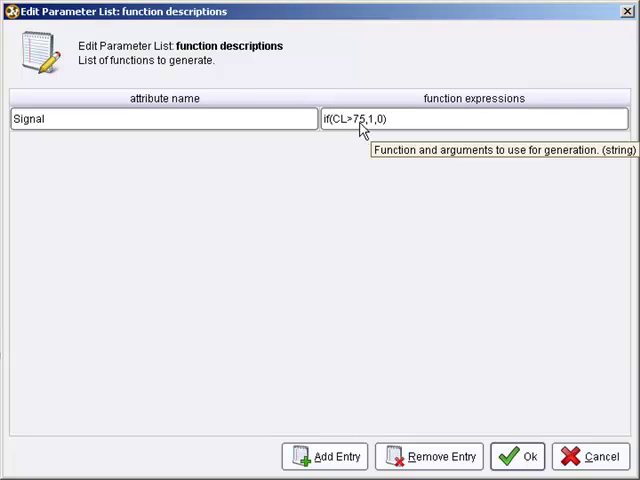
{"action": "mouse_move", "coordinate": [360, 132]}
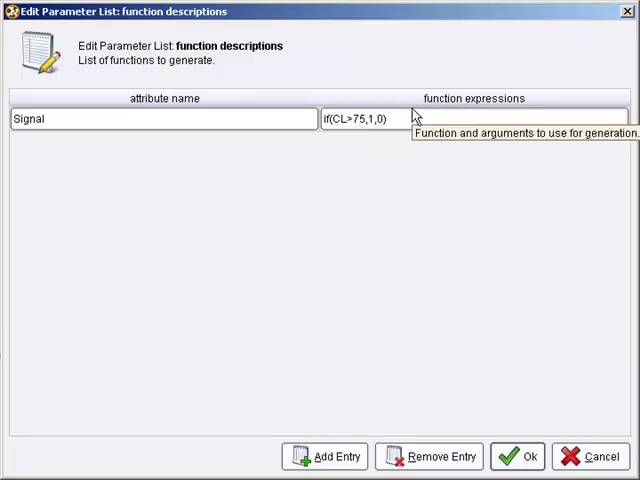
Rewrite the Signal expression as if(CL>75,1,if(CL<72,2,0))
{"action": "left_click", "coordinate": [476, 118]}
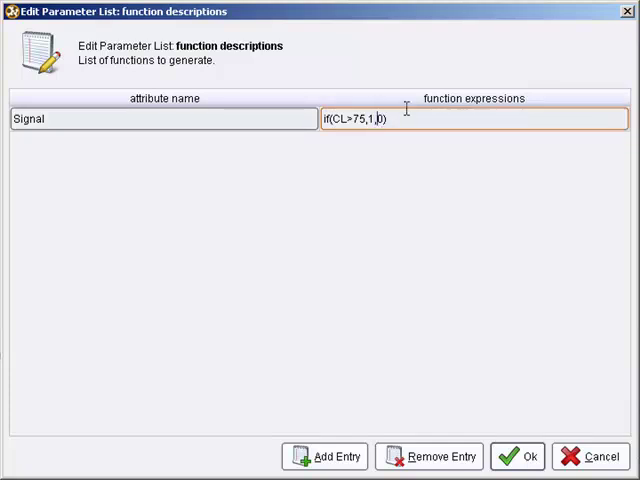
{"action": "key", "text": "Backspace"}
{"action": "type", "text": "if("}
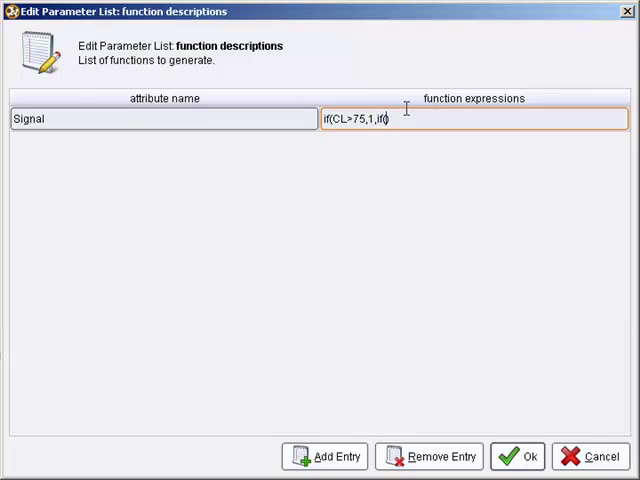
{"action": "type", "text": "CL)"}
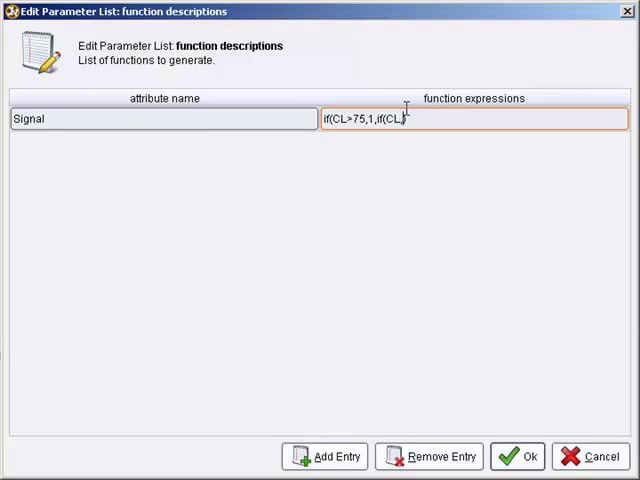
{"action": "type", "text": "<)"}
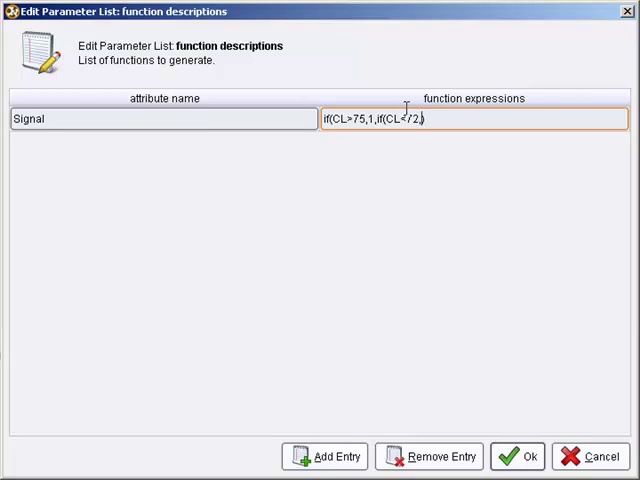
{"action": "type", "text": "2,"}
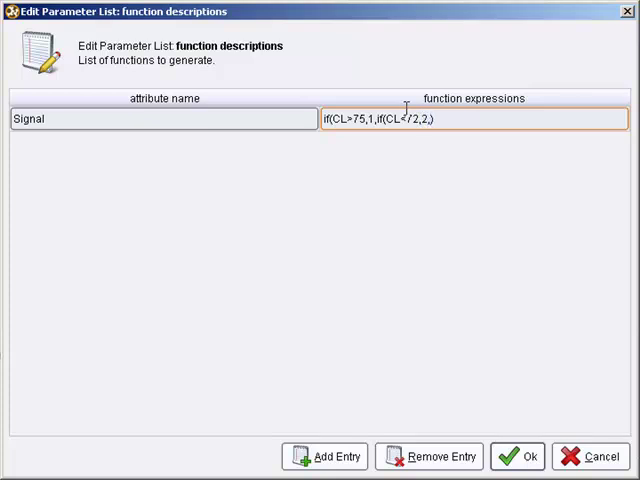
{"action": "type", "text": "0"}
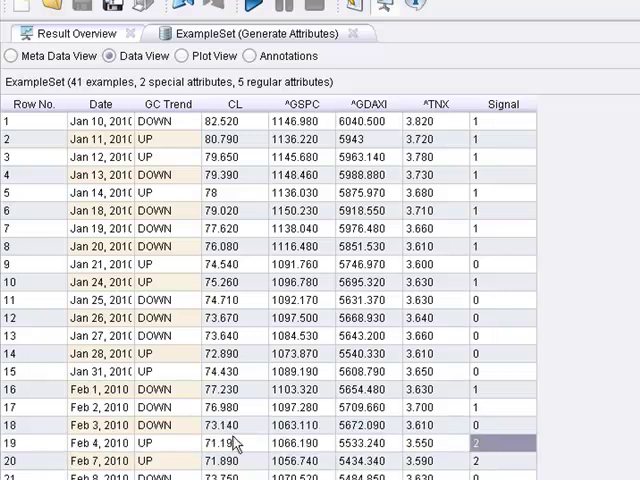
Inspect low-CL rows in Data View confirming Signal now shows 2
{"action": "left_click", "coordinate": [218, 442]}
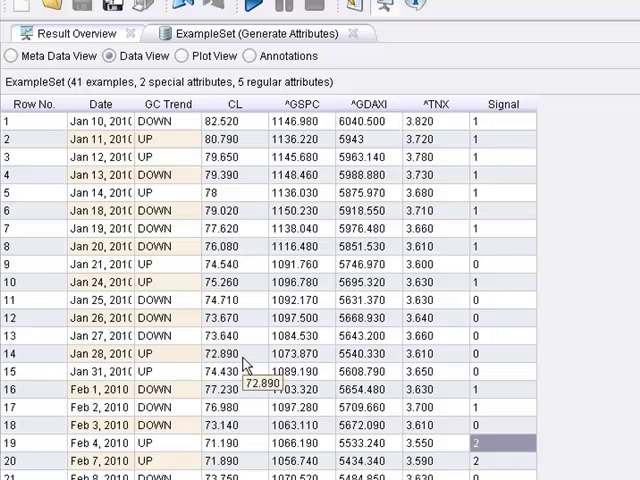
{"action": "mouse_move", "coordinate": [304, 448]}
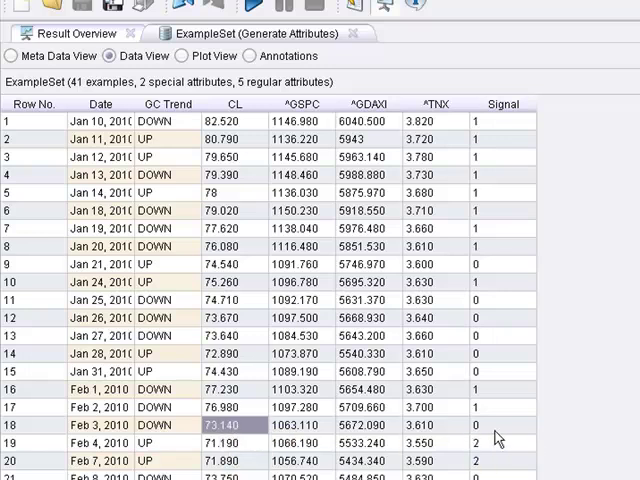
{"action": "left_click", "coordinate": [500, 424]}
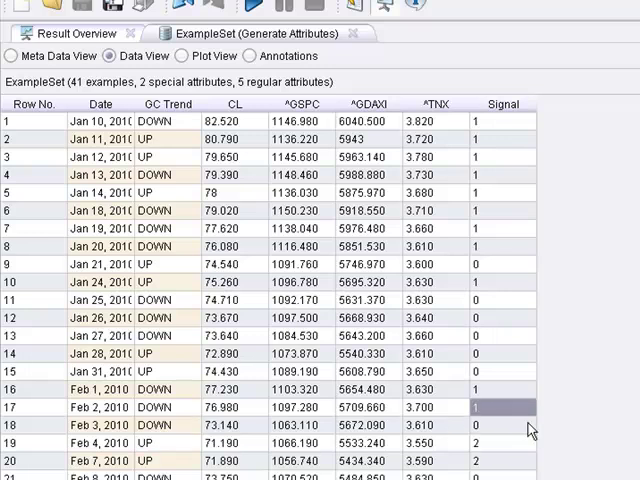
{"action": "scroll", "scroll_direction": "down", "scroll_amount": 3}
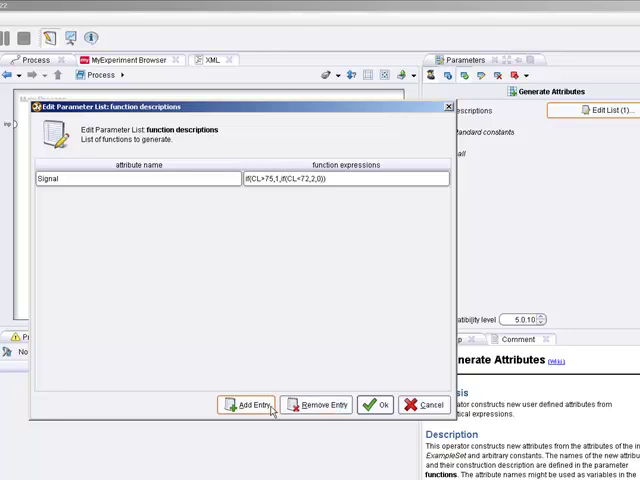
Add a second entry 2timesoil with expression CL*2 and confirm both definitions
{"action": "left_click", "coordinate": [250, 404]}
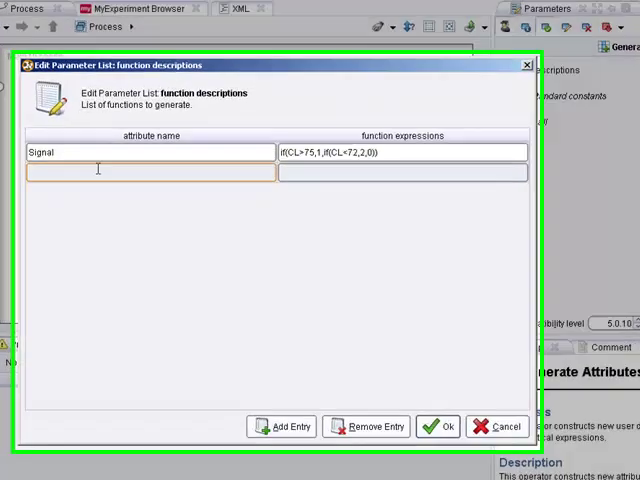
{"action": "type", "text": "2"}
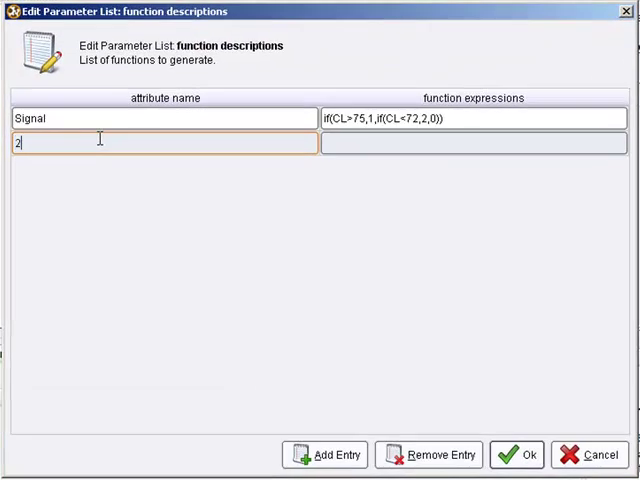
{"action": "type", "text": "timesoil"}
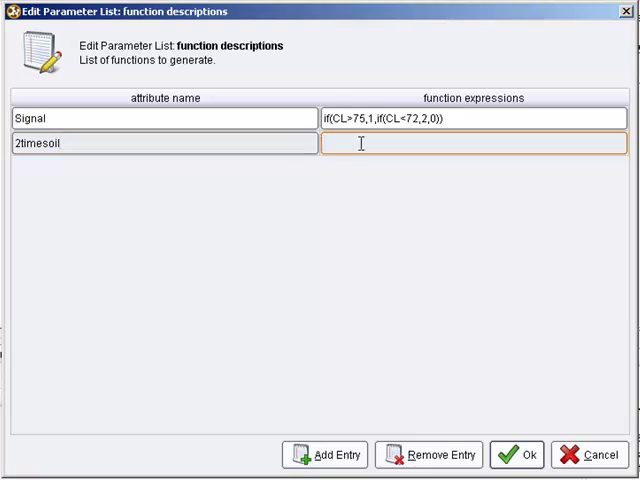
{"action": "type", "text": "CL"}
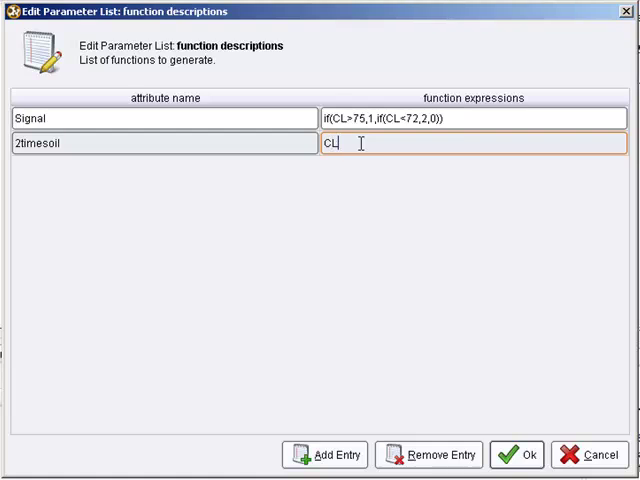
{"action": "type", "text": "*2"}
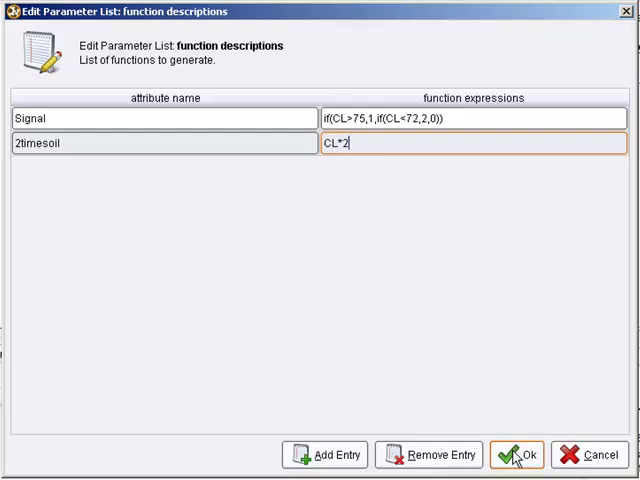
{"action": "left_click", "coordinate": [516, 456]}
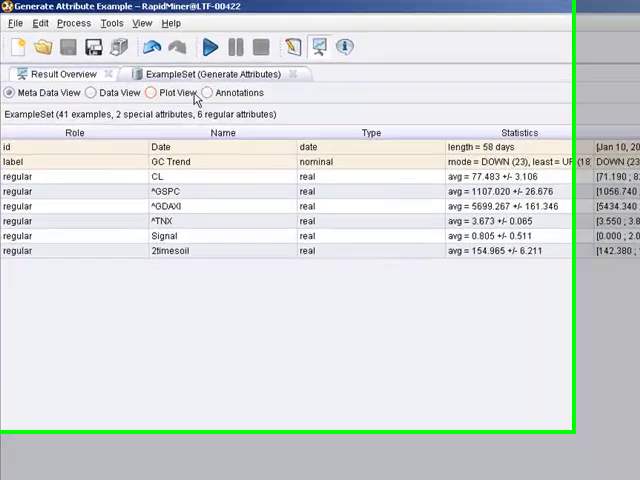
Switch to Data View listing 2timesoil as double each CL value beside Signal
{"action": "left_click", "coordinate": [120, 104]}
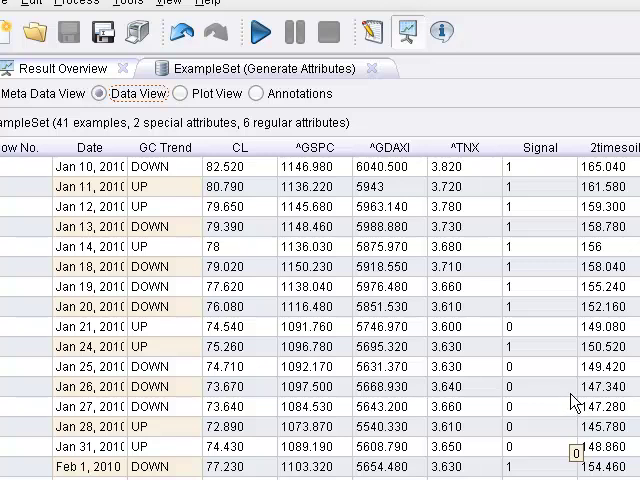
{"action": "mouse_move", "coordinate": [570, 402]}
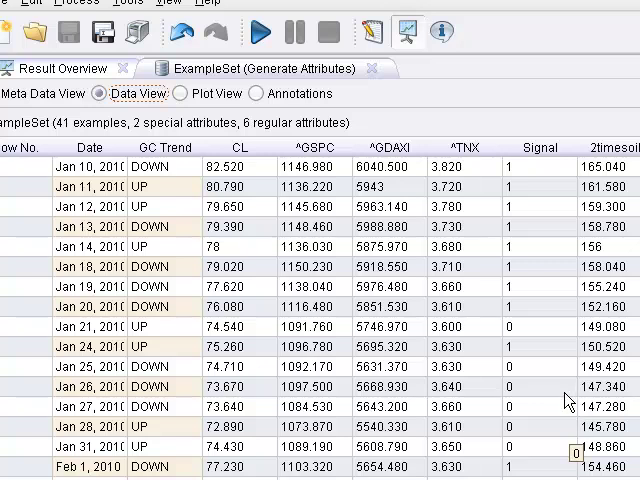
{"action": "mouse_move", "coordinate": [564, 402]}
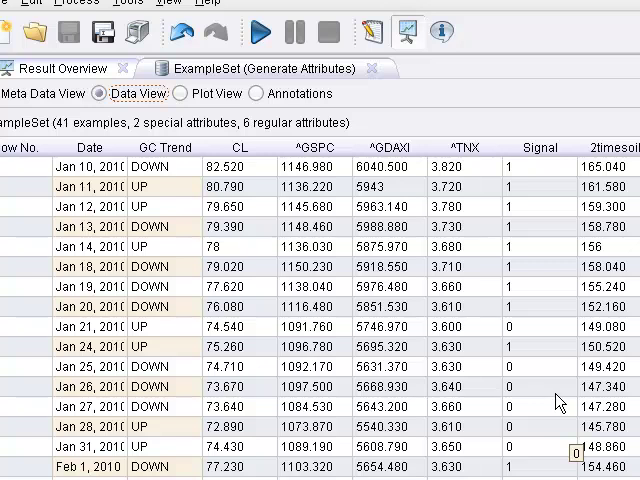